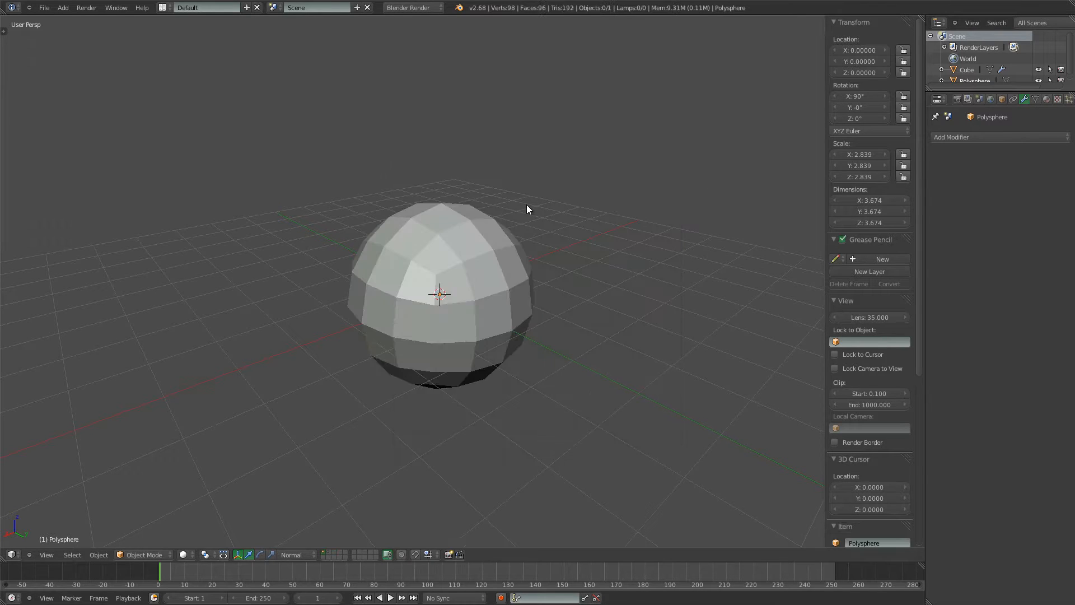
Select the polysphere, frame it, and enter Edit Mode to inset one face into a recessed square
{"action": "key", "text": "Tab"}
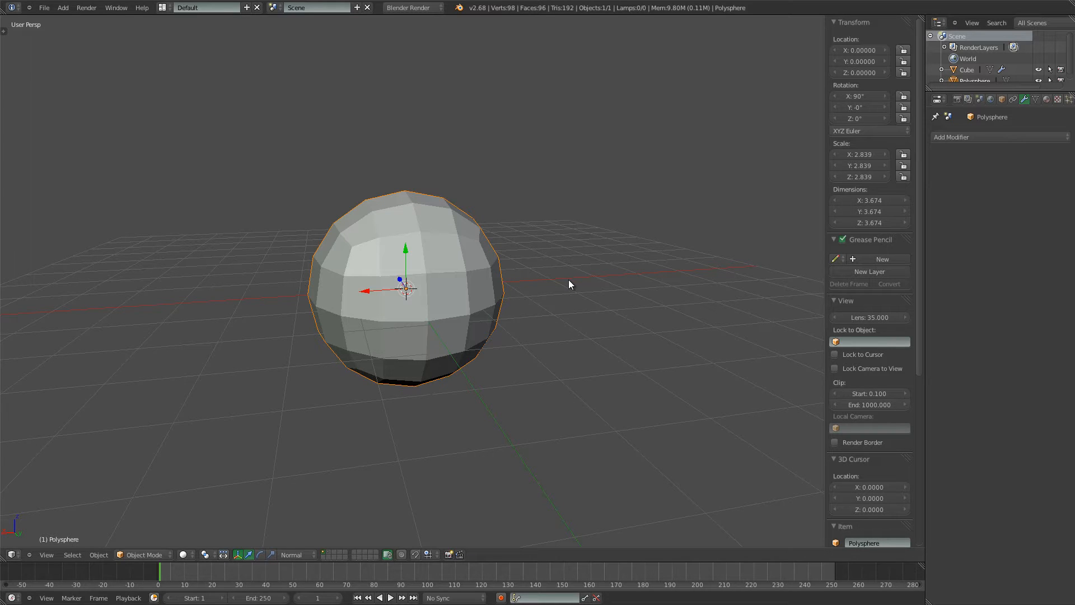
{"action": "key", "text": "Tab"}
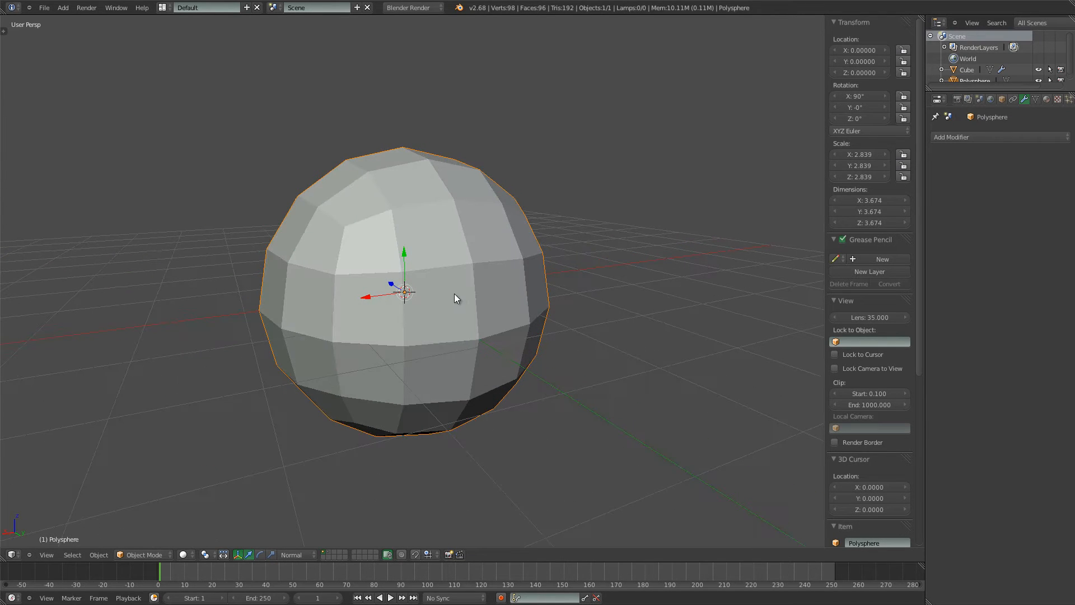
{"action": "key", "text": "Tab"}
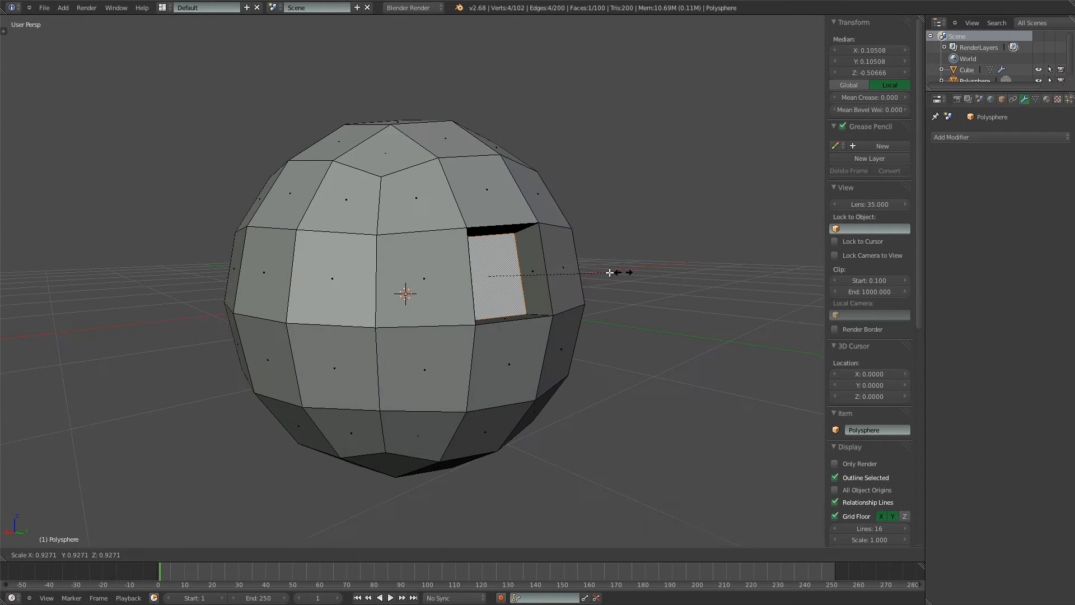
Add a Subdivision Surface modifier to the polysphere and deselect the mesh
{"action": "key", "text": "Tab"}
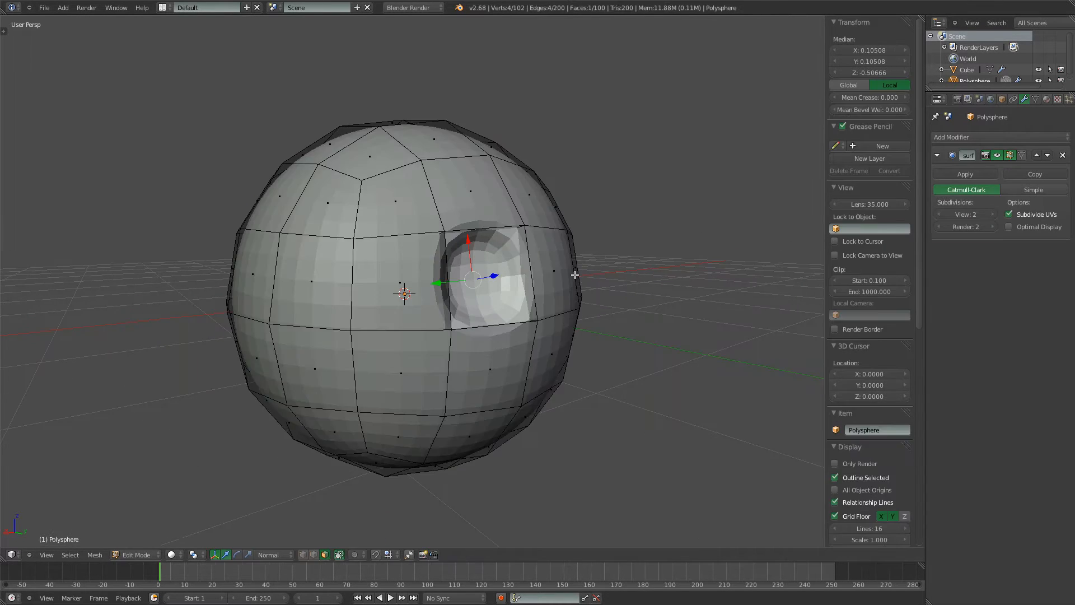
{"action": "key", "text": "Tab"}
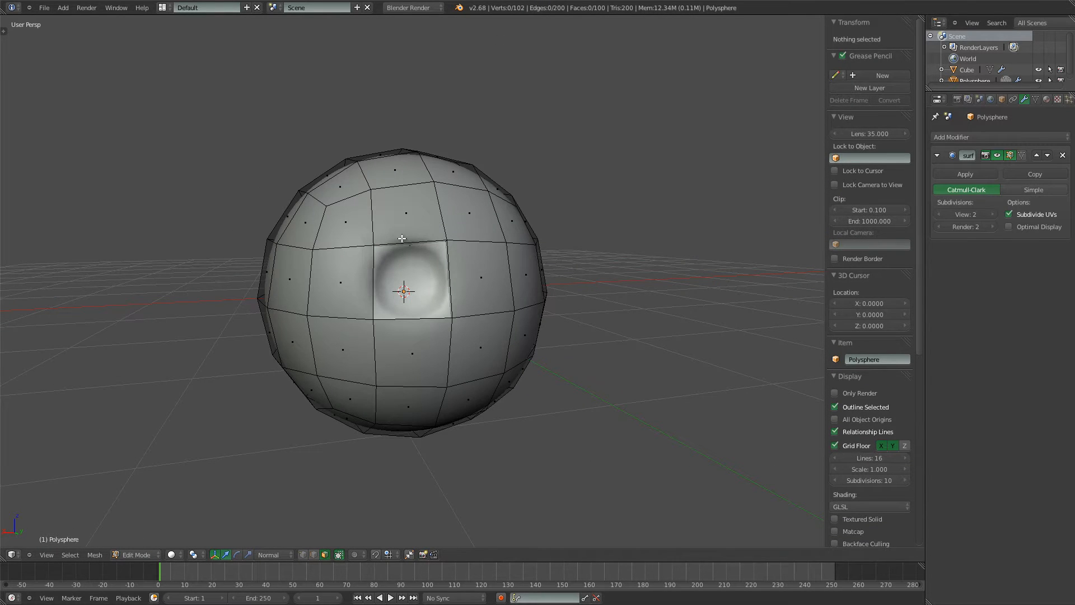
{"action": "mouse_move", "coordinate": [479, 259]}
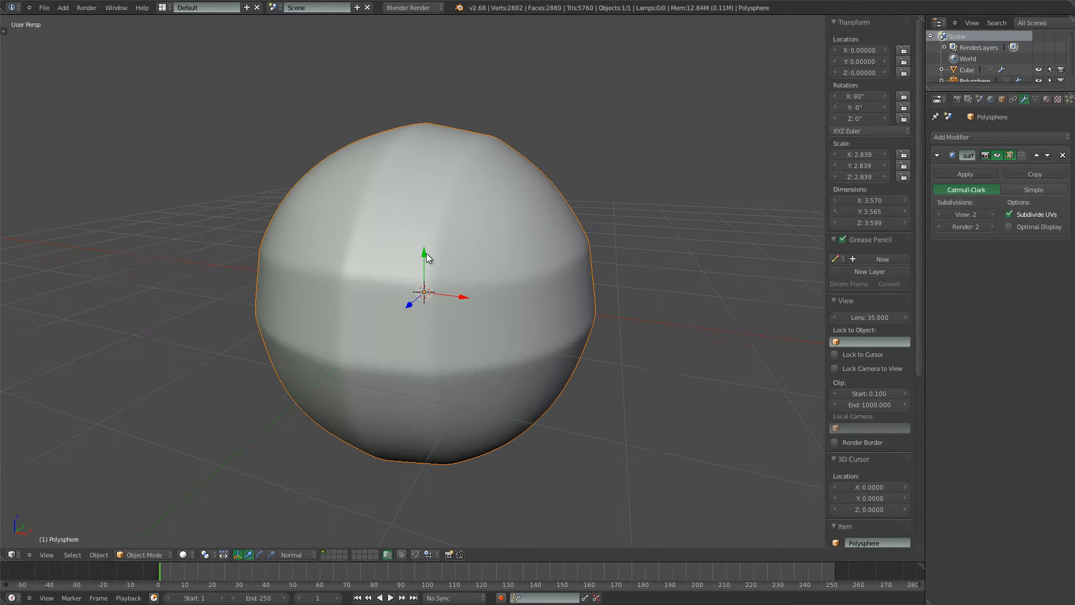
Re-enter Edit Mode and add an edge loop beside the square indent
{"action": "key", "text": "Tab"}
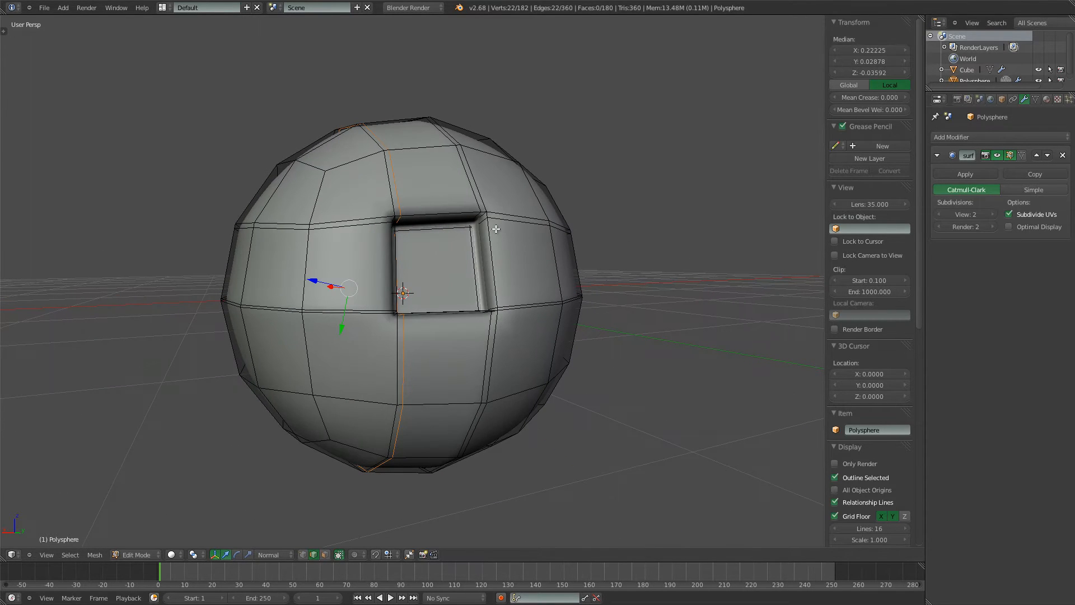
{"action": "mouse_move", "coordinate": [495, 260]}
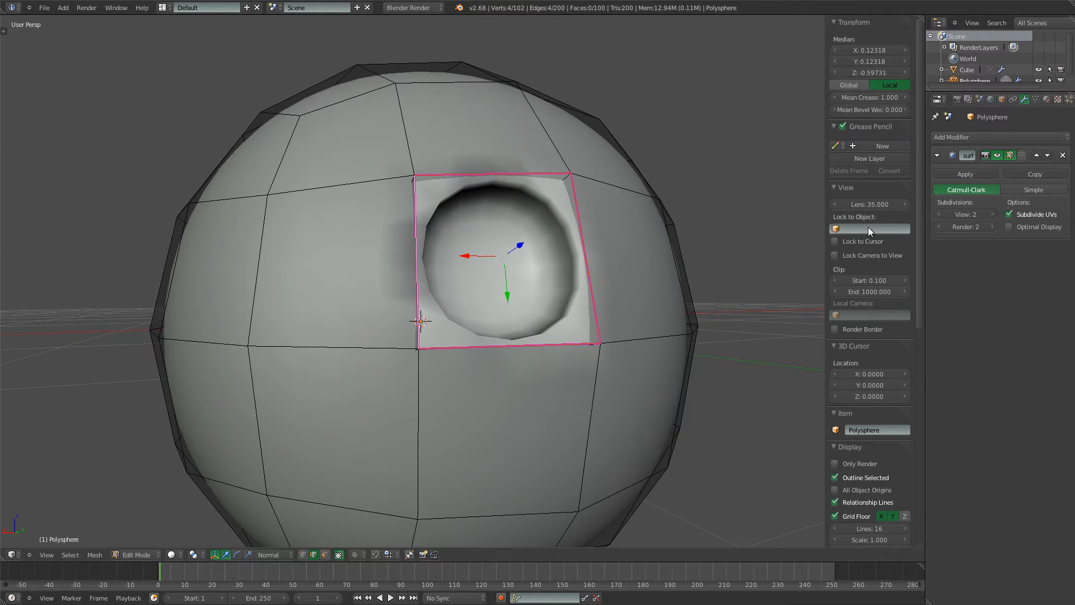
{"action": "mouse_move", "coordinate": [866, 97]}
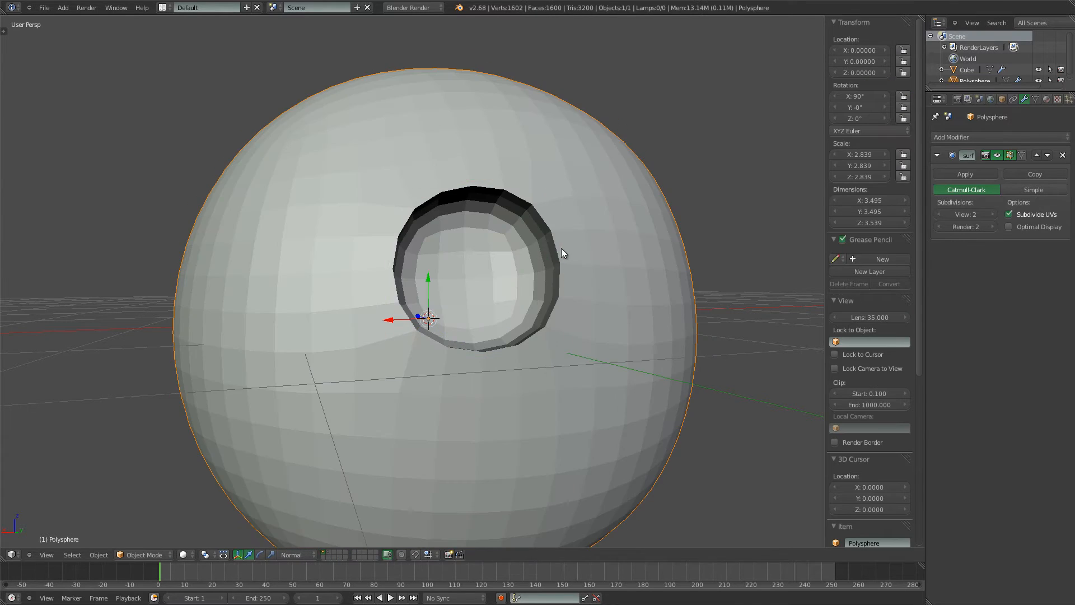
Raise the subdivision View level and crease the indent's rim edges for a sharper square
{"action": "left_click", "coordinate": [965, 214]}
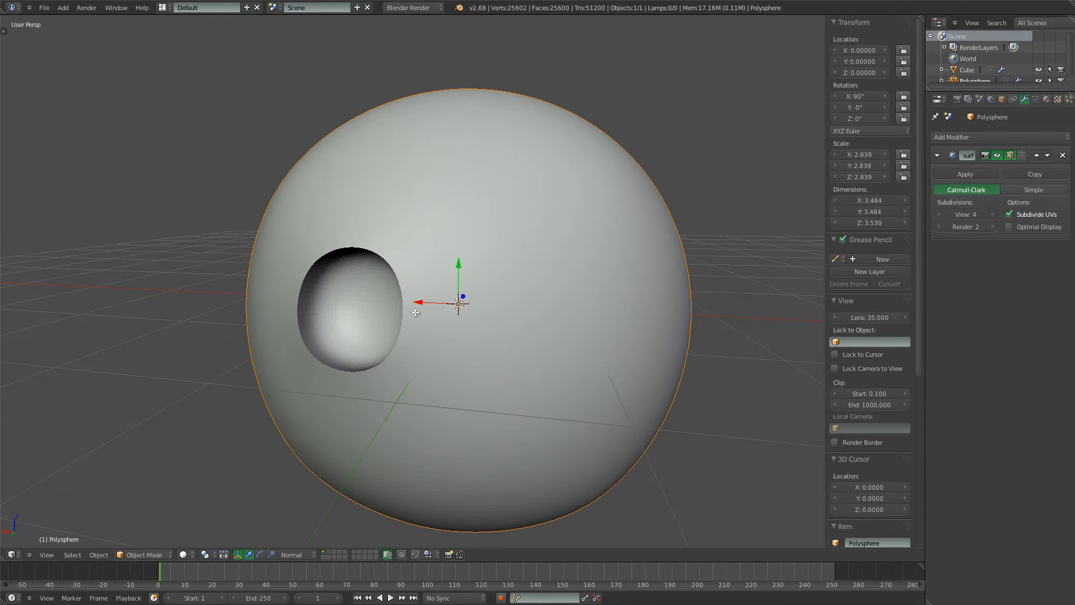
{"action": "key", "text": "Tab"}
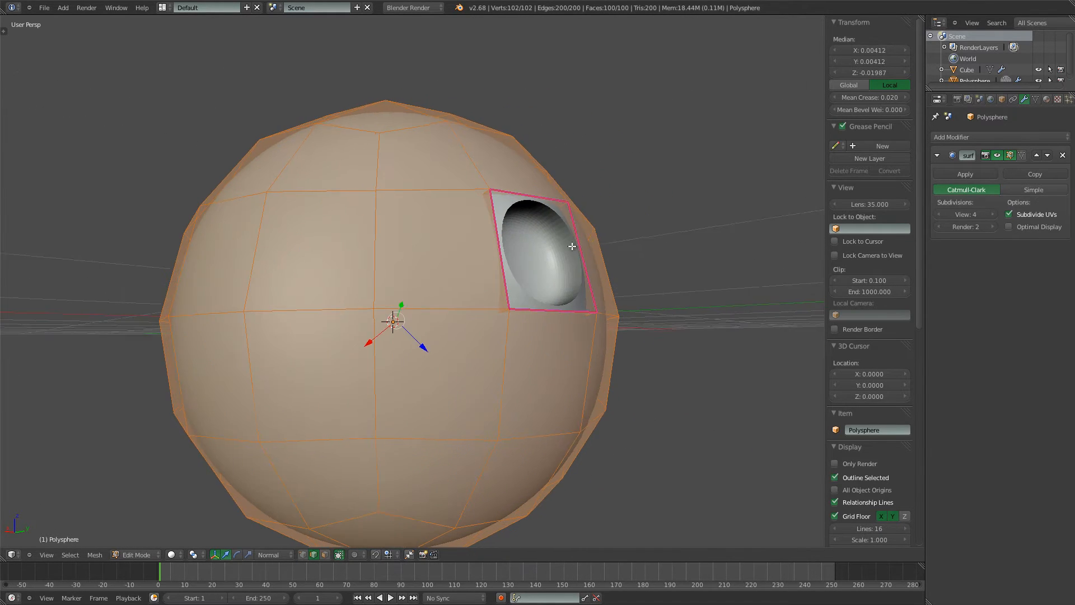
{"action": "left_click_drag", "start_coordinate": [572, 247], "coordinate": [528, 239]}
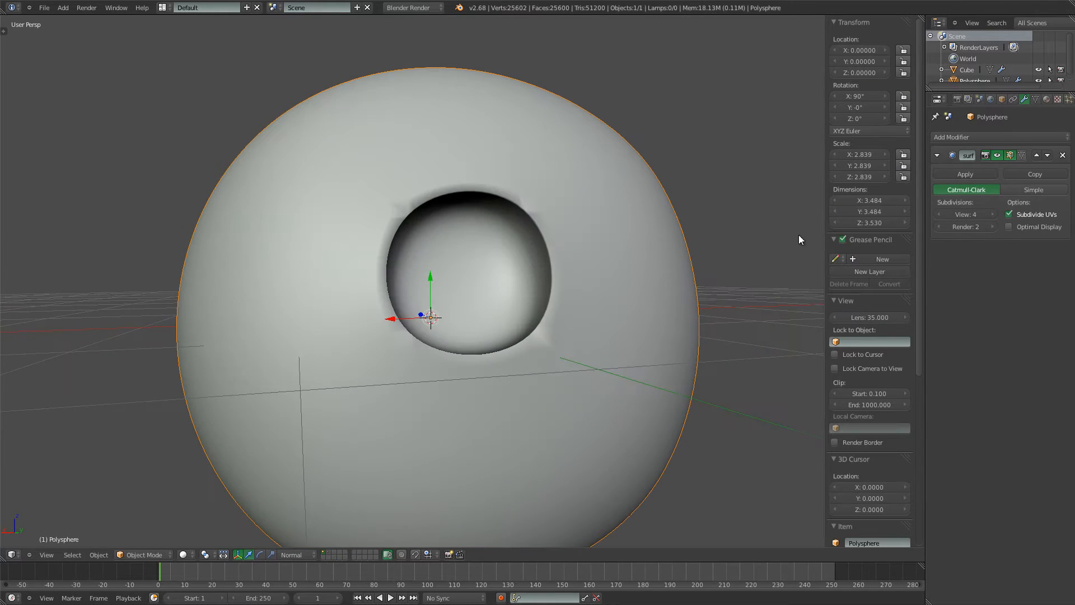
{"action": "left_click", "coordinate": [948, 214]}
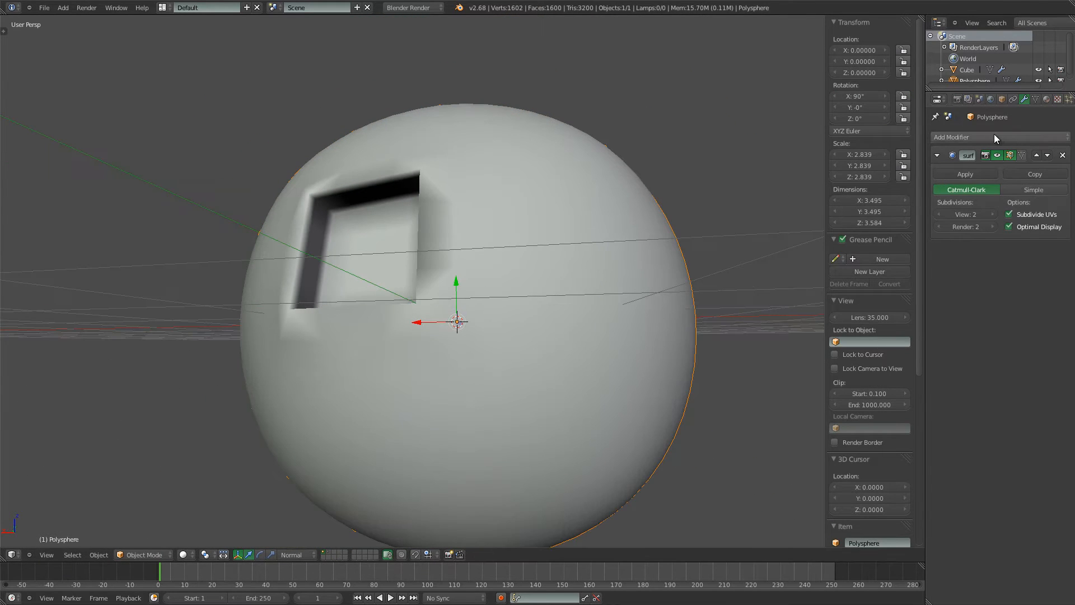
Add a second Subdivision Surface modifier to the polysphere
{"action": "left_click", "coordinate": [966, 137]}
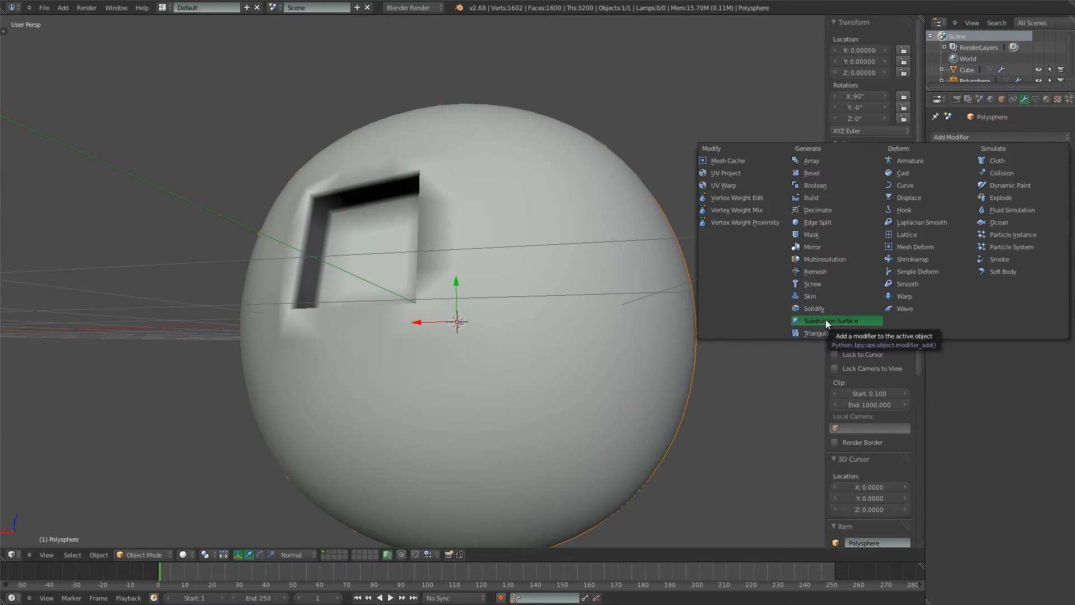
{"action": "left_click", "coordinate": [831, 320]}
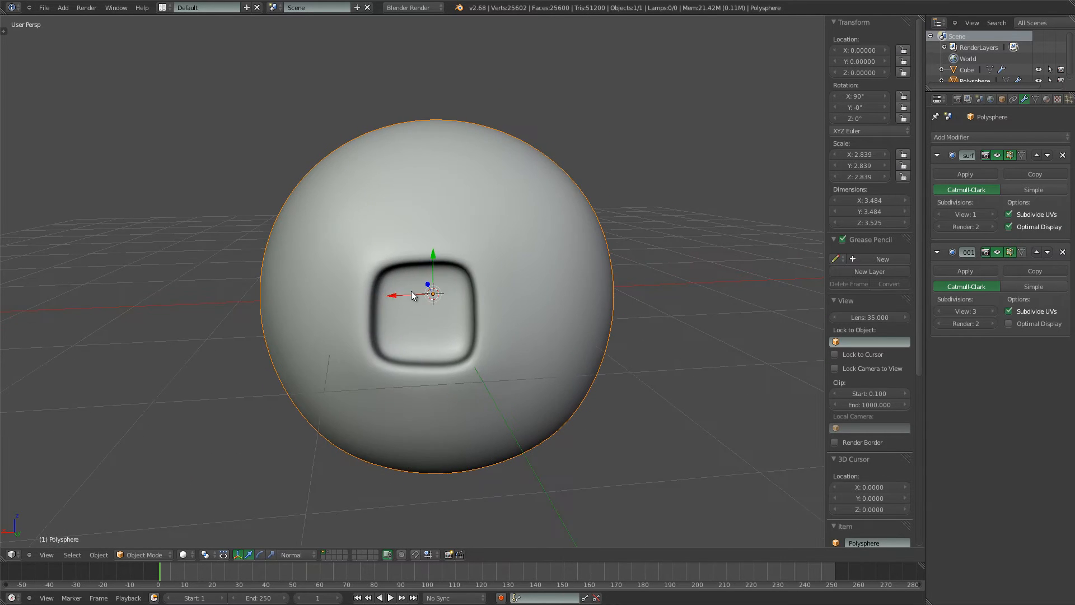
{"action": "key", "text": "Tab"}
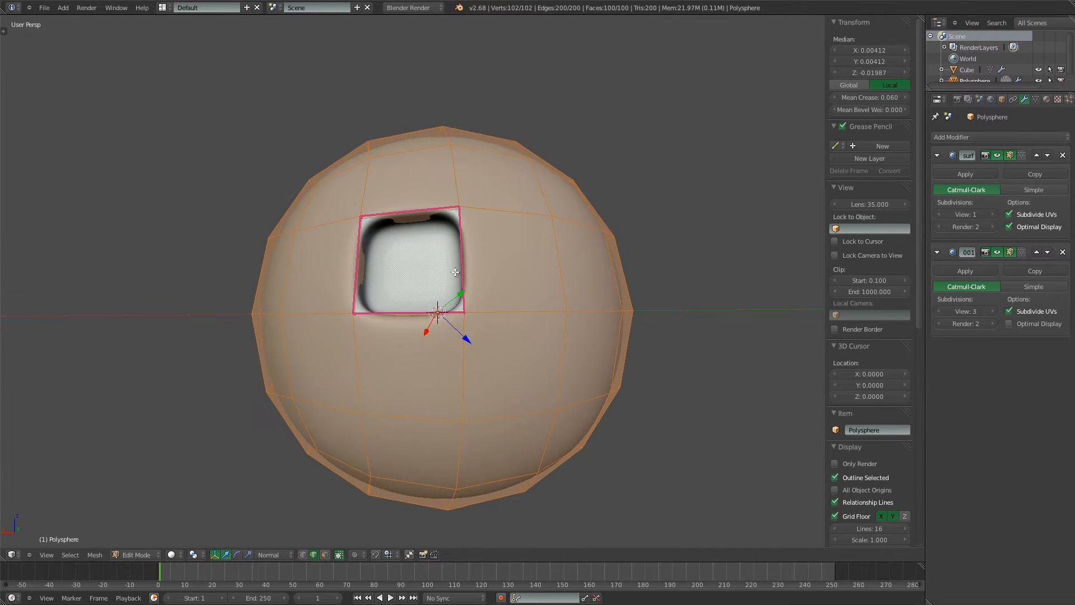
Adjust the first modifier's View subdivision level while inspecting the indent
{"action": "left_click_drag", "start_coordinate": [453, 309], "coordinate": [481, 267]}
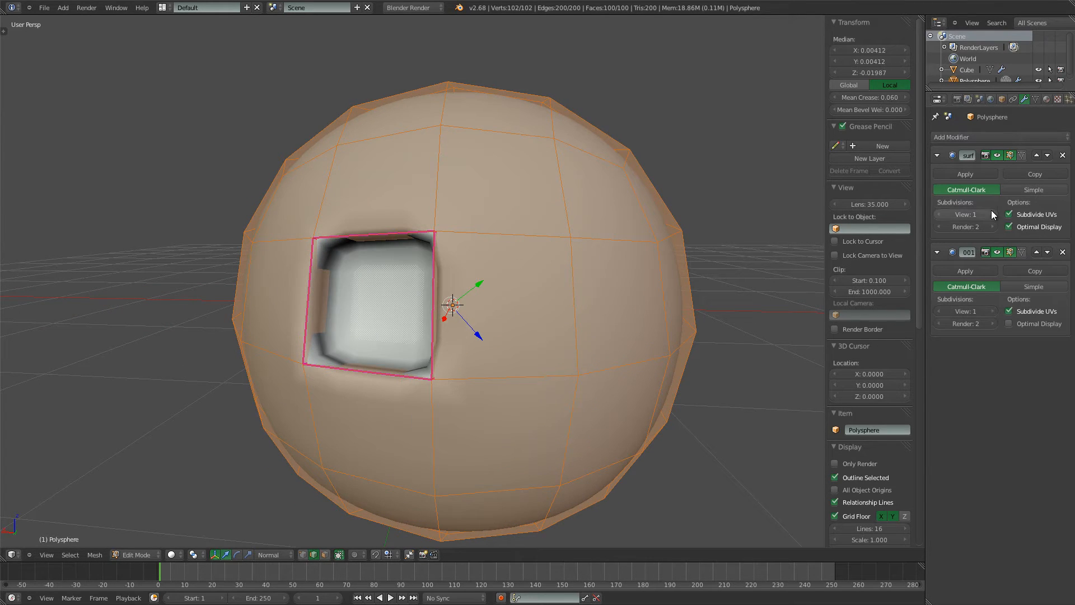
{"action": "left_click", "coordinate": [965, 214]}
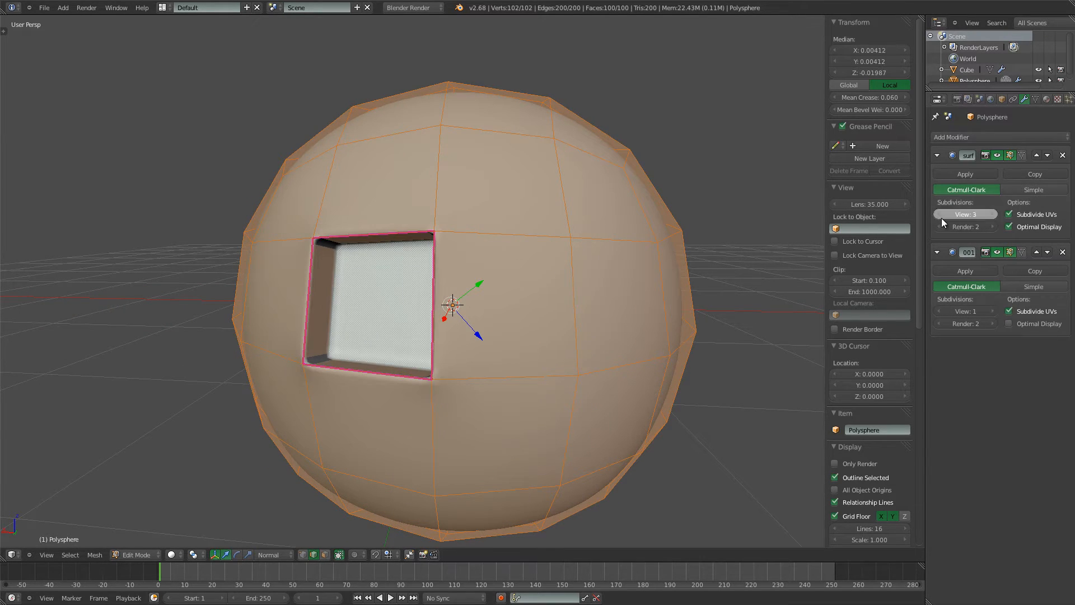
{"action": "left_click", "coordinate": [939, 214]}
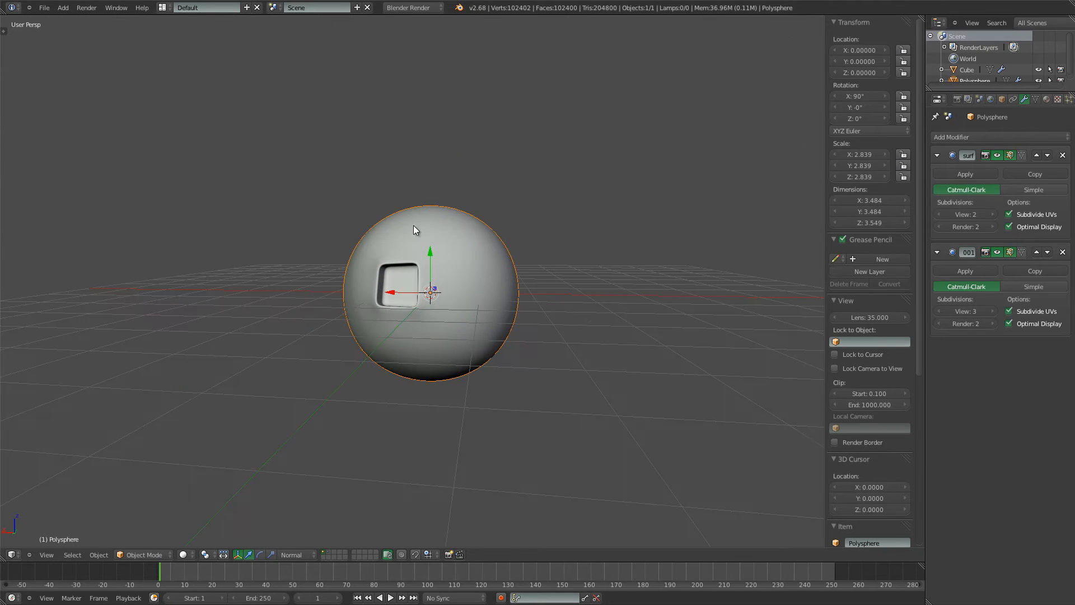
Inspect the indent from several angles and set the first modifier's viewport subdivision level
{"action": "left_click_drag", "start_coordinate": [415, 230], "coordinate": [487, 295]}
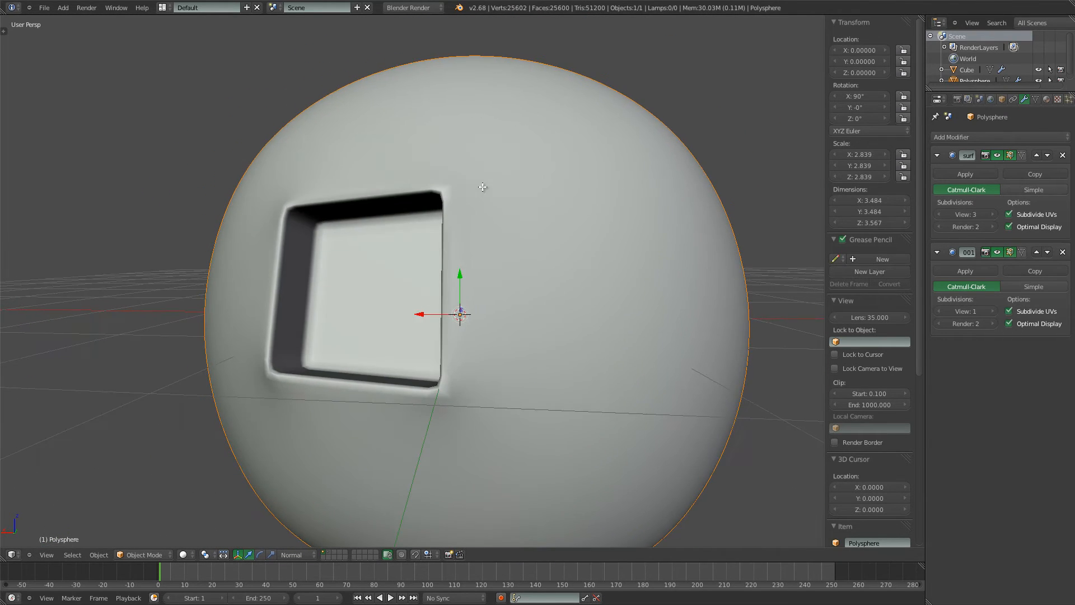
{"action": "key", "text": "Tab"}
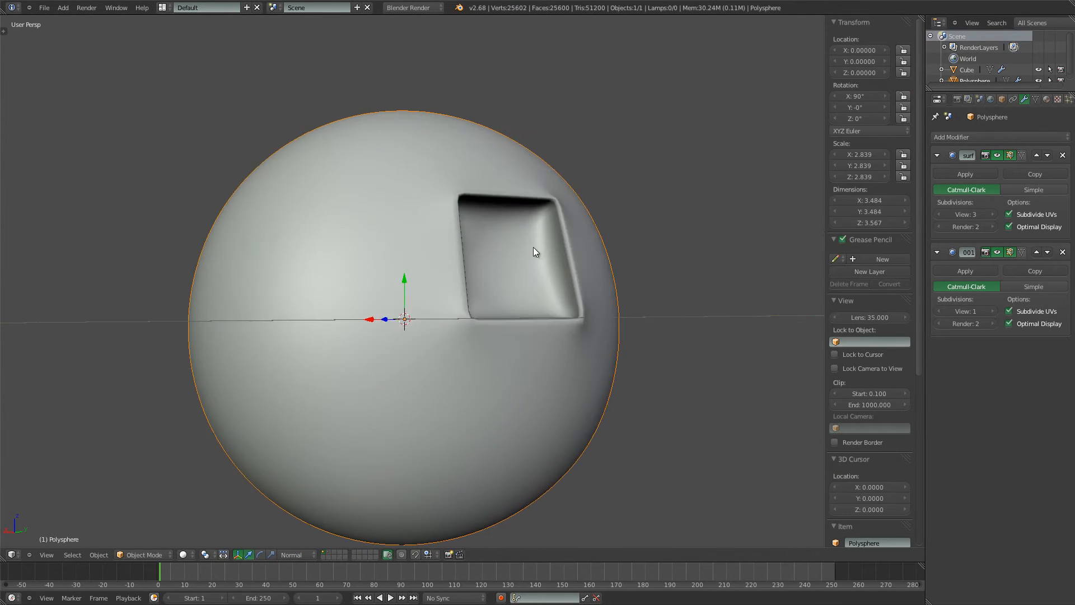
{"action": "key", "text": "Tab"}
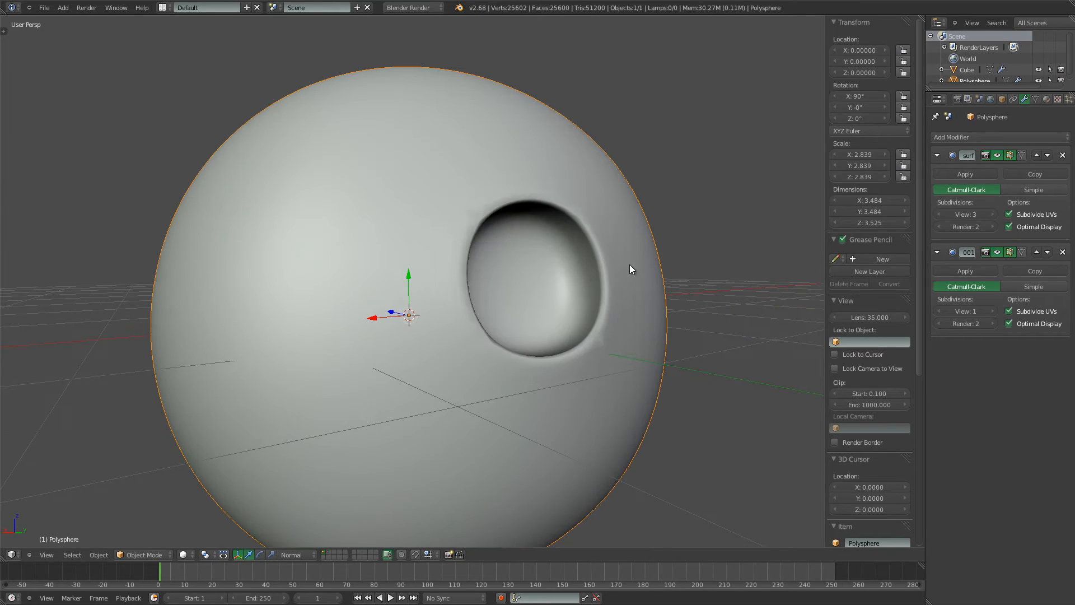
{"action": "key", "text": "Tab"}
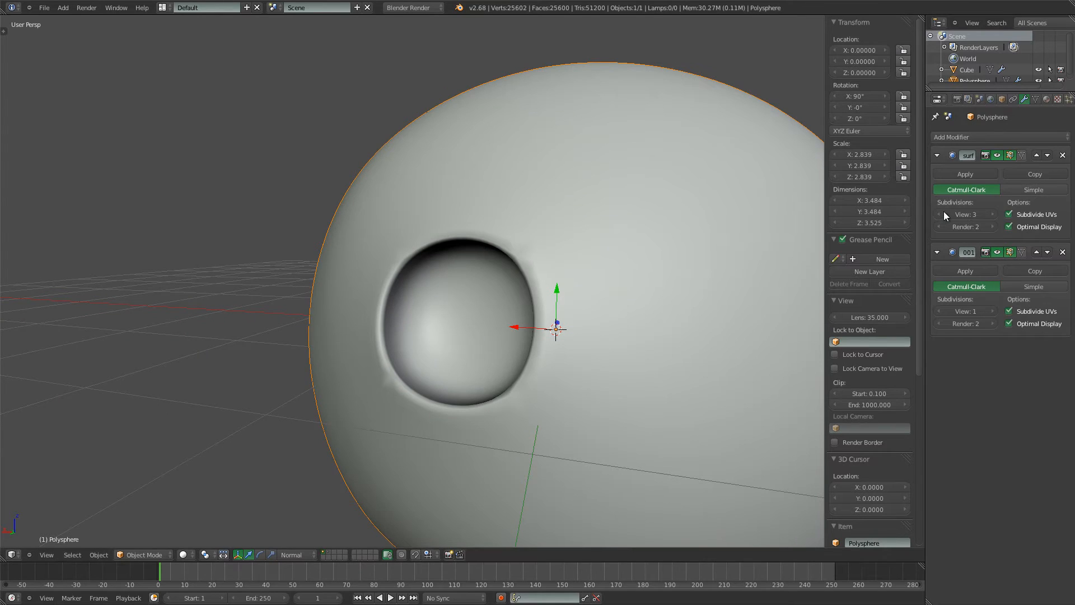
{"action": "left_click", "coordinate": [945, 214]}
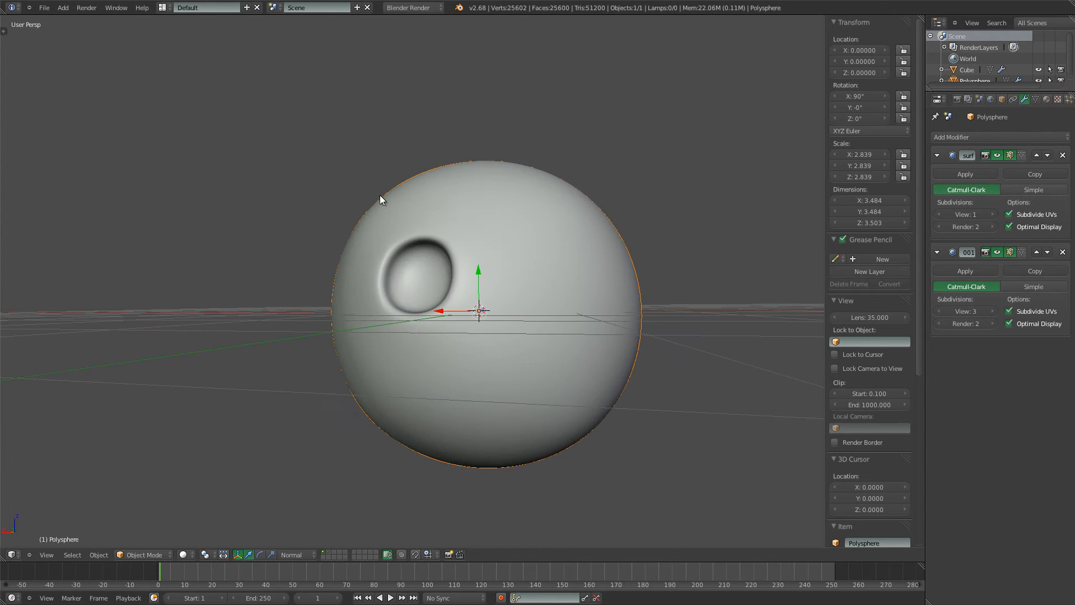
Switch layers to show the curved cube block instead of the sphere
{"action": "key", "text": "Tab"}
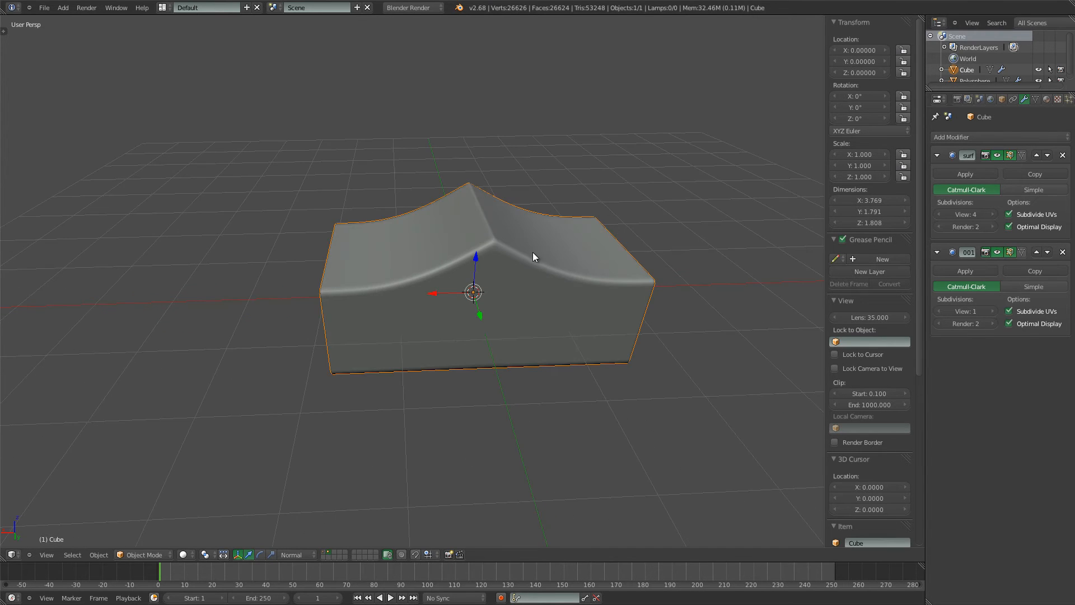
{"action": "key", "text": "Tab"}
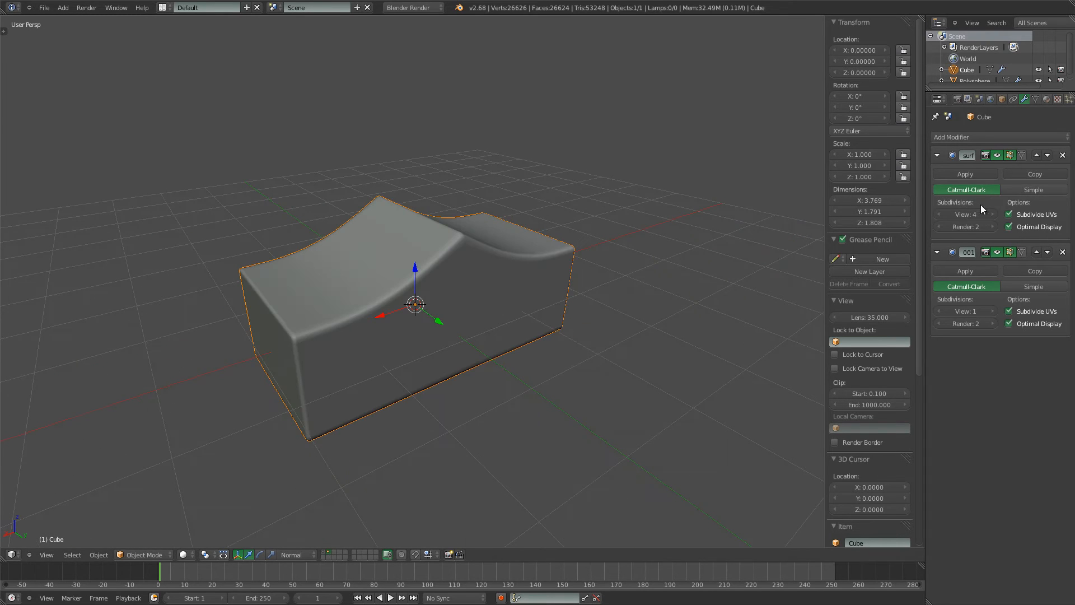
{"action": "mouse_move", "coordinate": [482, 229]}
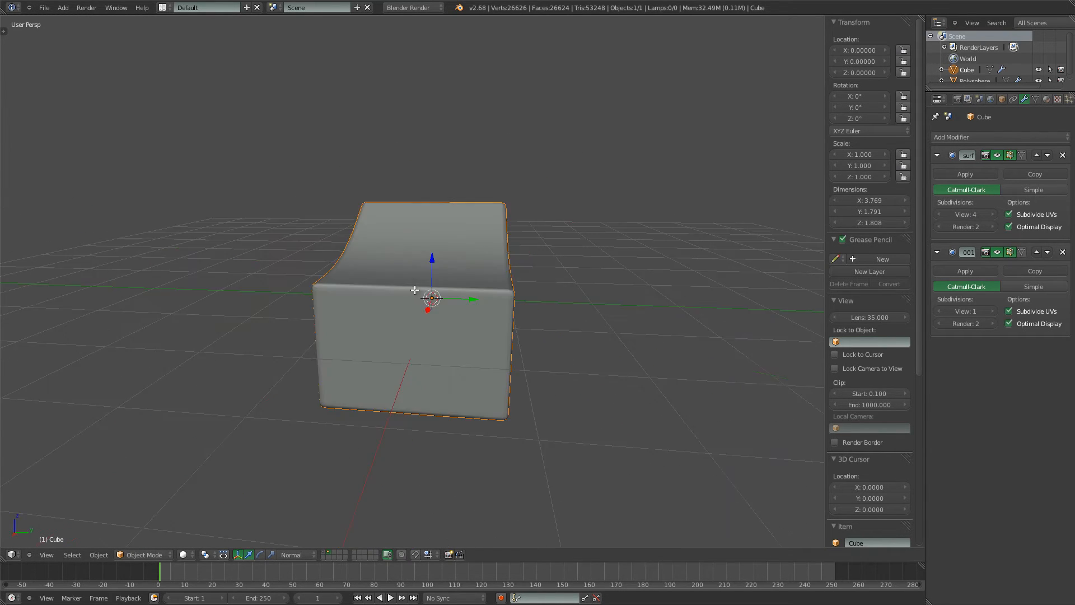
{"action": "key", "text": "Tab"}
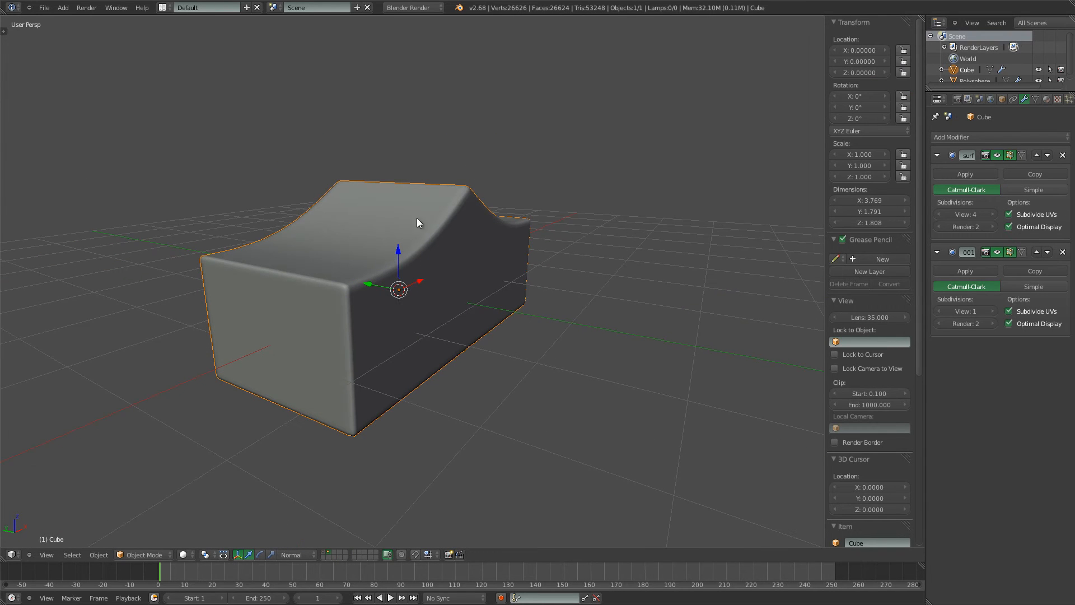
{"action": "left_click_drag", "start_coordinate": [417, 223], "coordinate": [384, 320]}
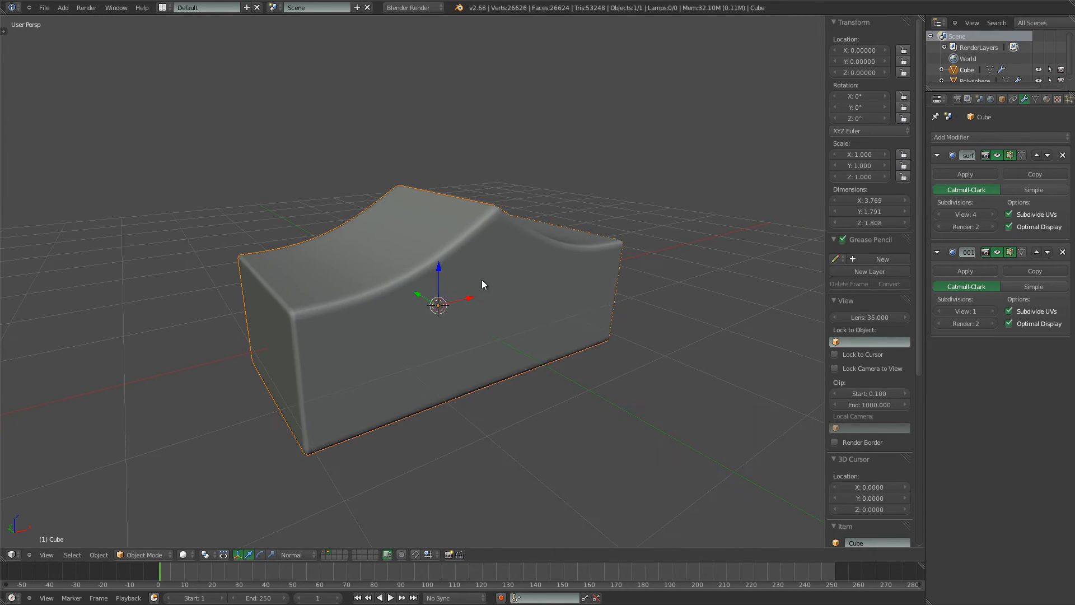
{"action": "left_click_drag", "start_coordinate": [482, 283], "coordinate": [595, 294]}
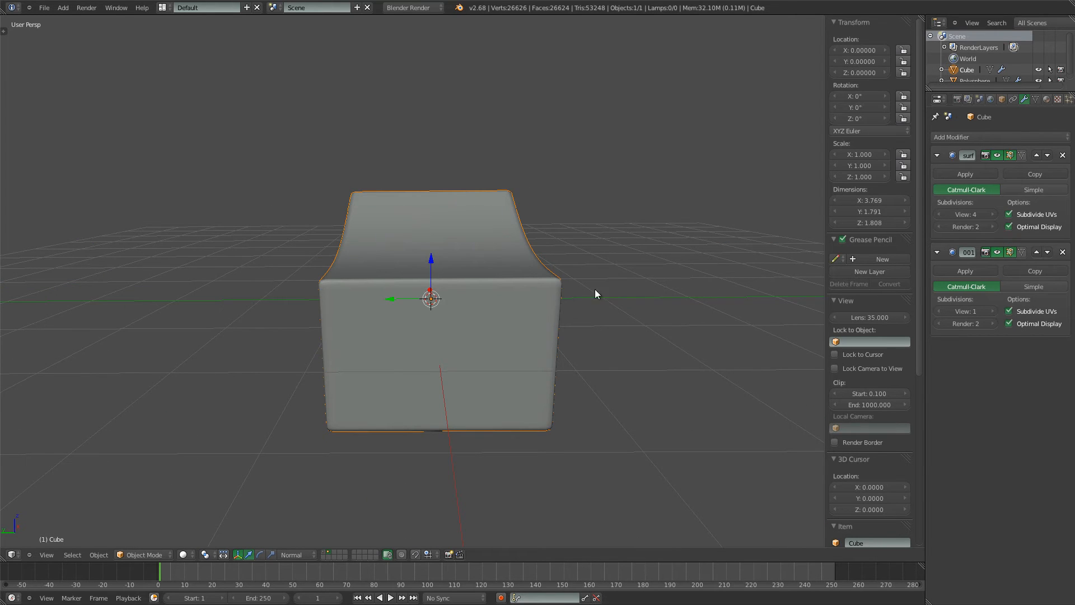
{"action": "left_click_drag", "start_coordinate": [597, 293], "coordinate": [418, 283]}
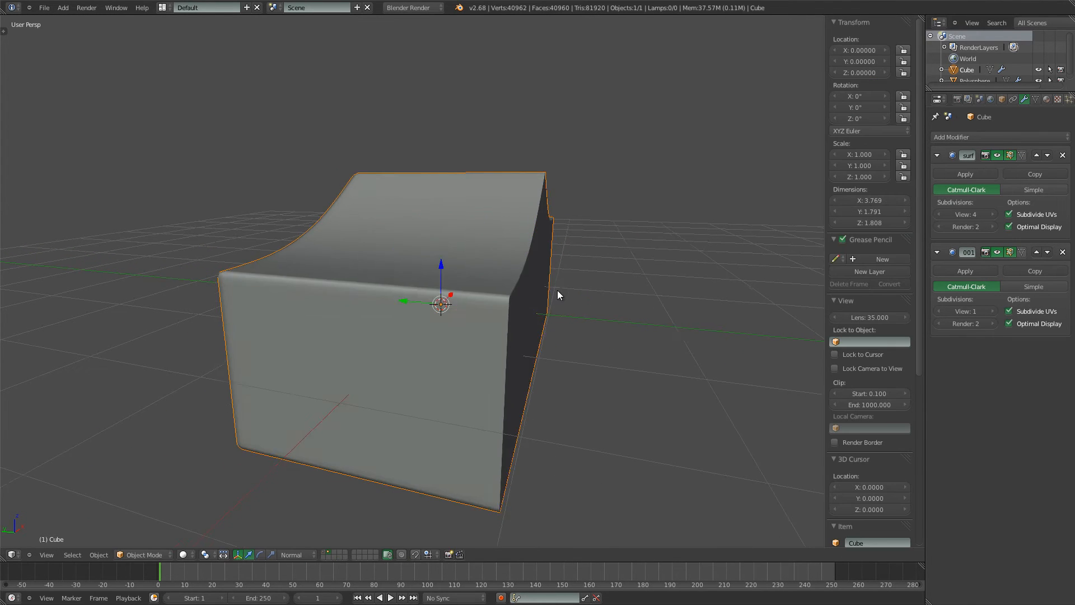
{"action": "key", "text": "Tab"}
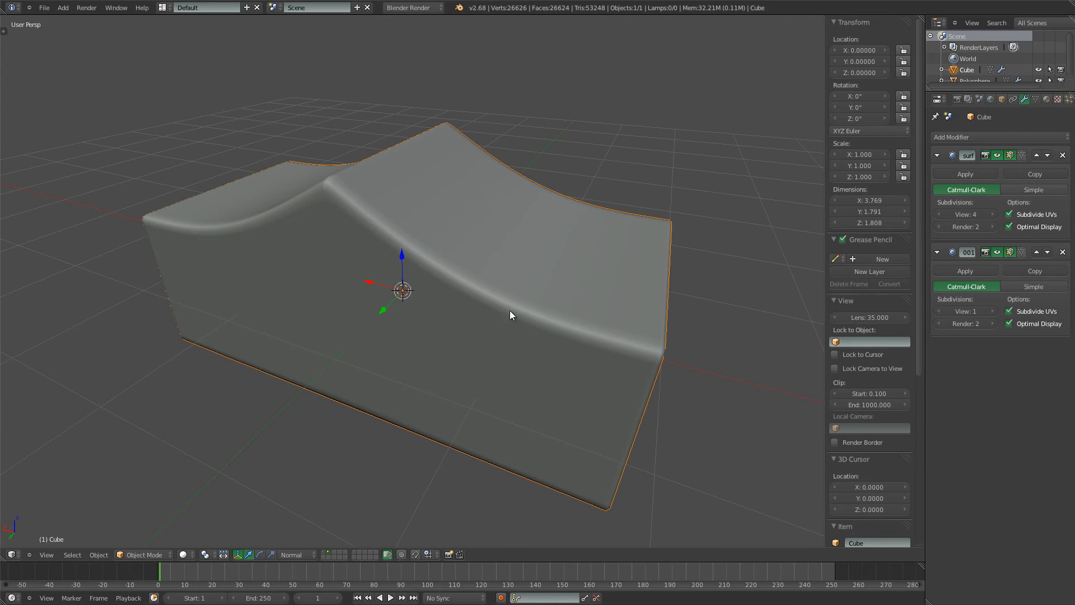
{"action": "key", "text": "Tab"}
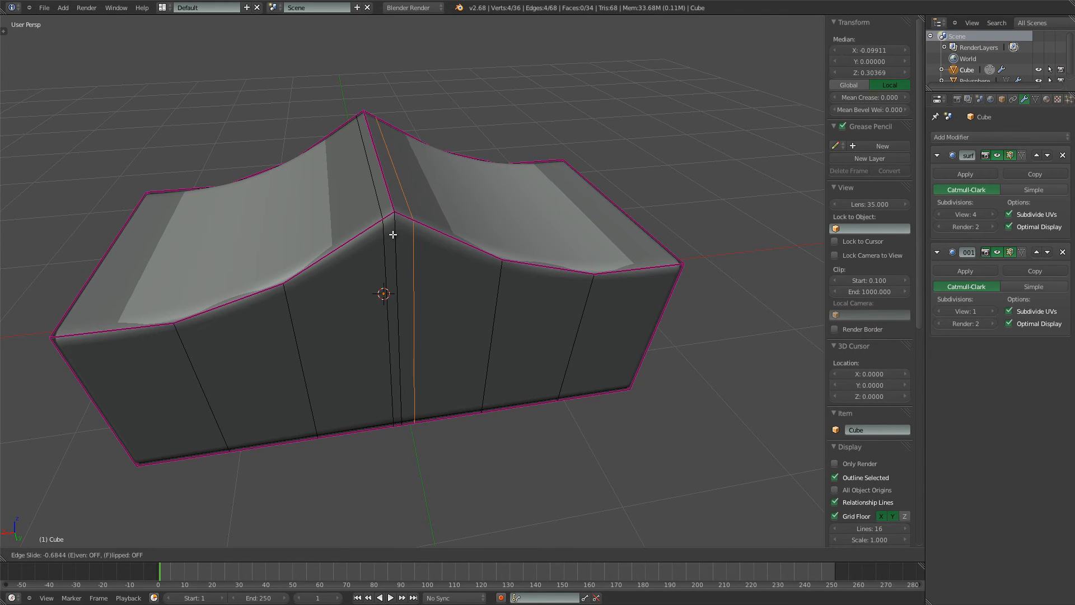
Slide the edge loop close to the block's central ridge and return to Object Mode
{"action": "key", "text": "Tab"}
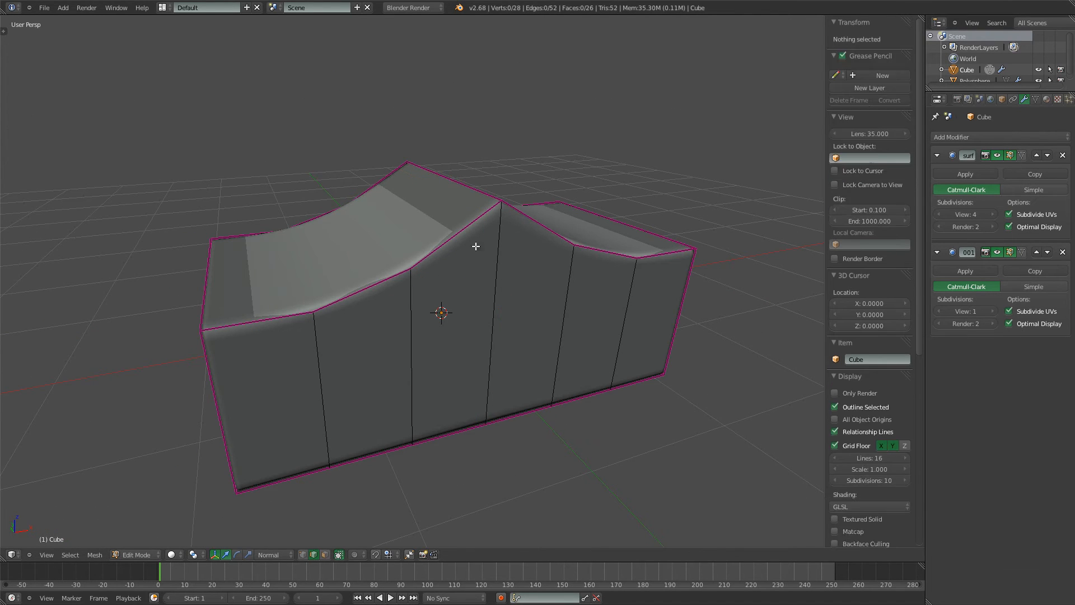
{"action": "key", "text": "Tab"}
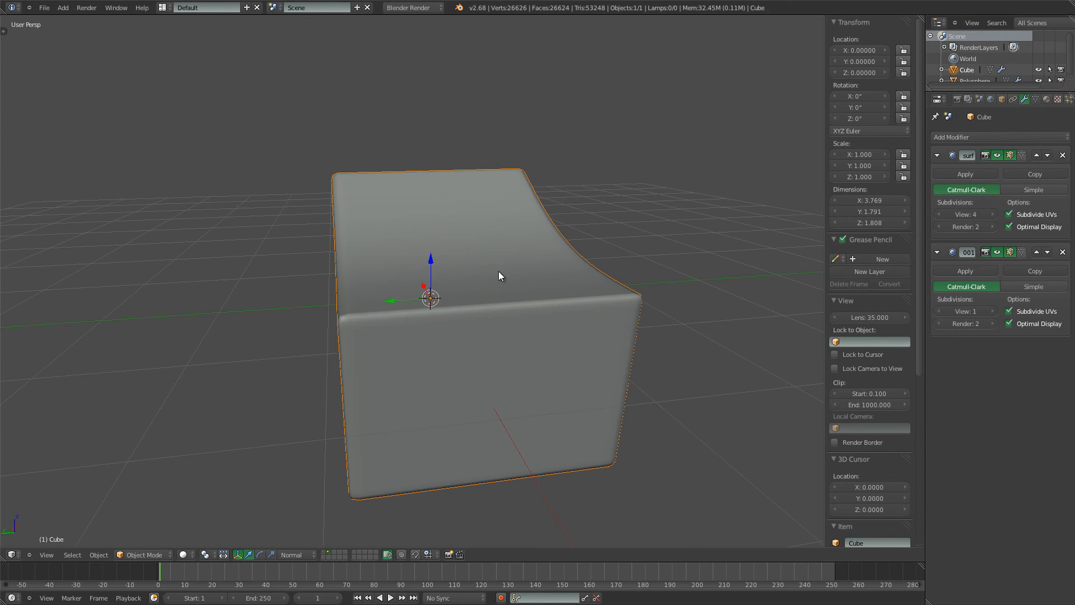
{"action": "left_click_drag", "start_coordinate": [499, 276], "coordinate": [481, 316]}
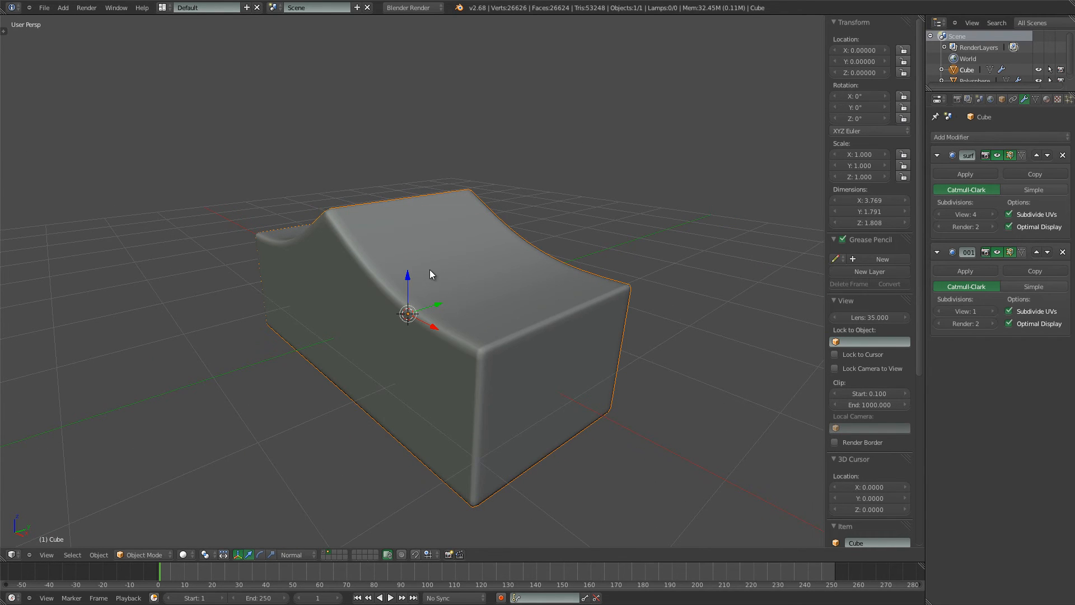
{"action": "mouse_move", "coordinate": [419, 272]}
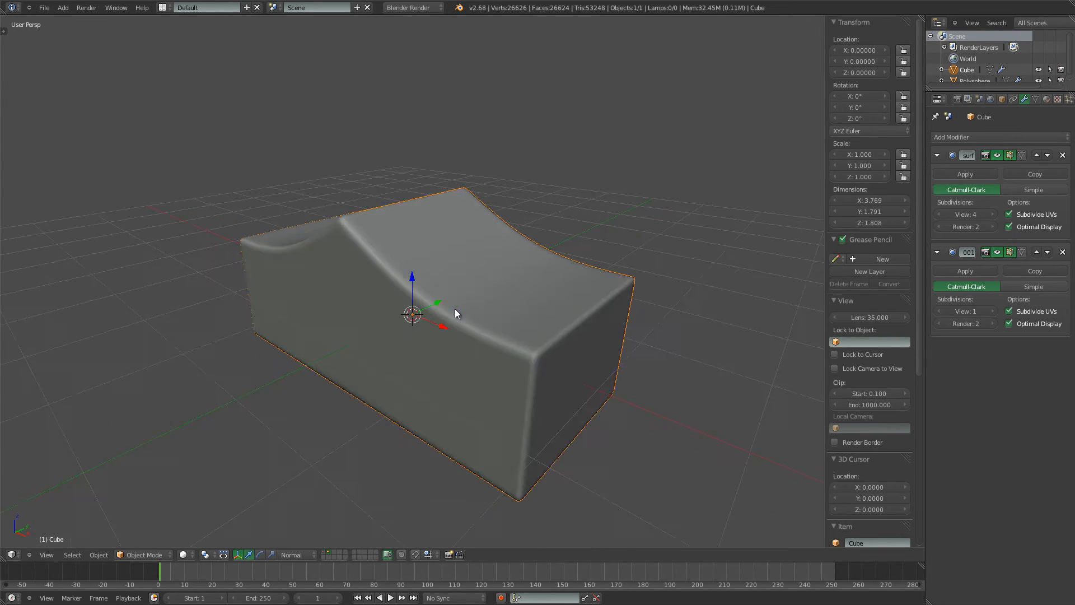
{"action": "left_click_drag", "start_coordinate": [456, 314], "coordinate": [539, 284]}
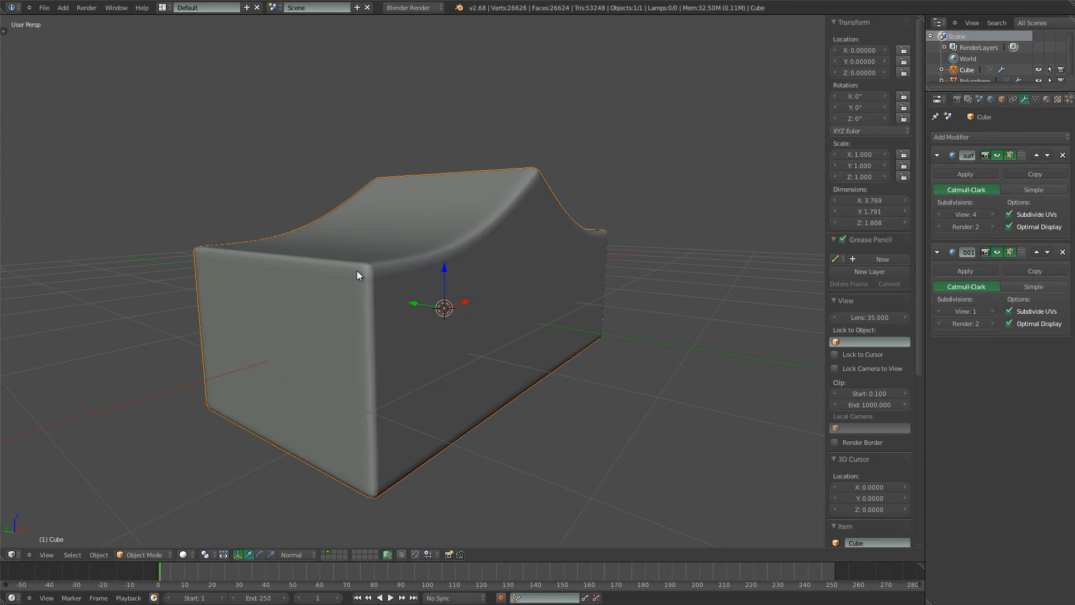
{"action": "key", "text": "Tab"}
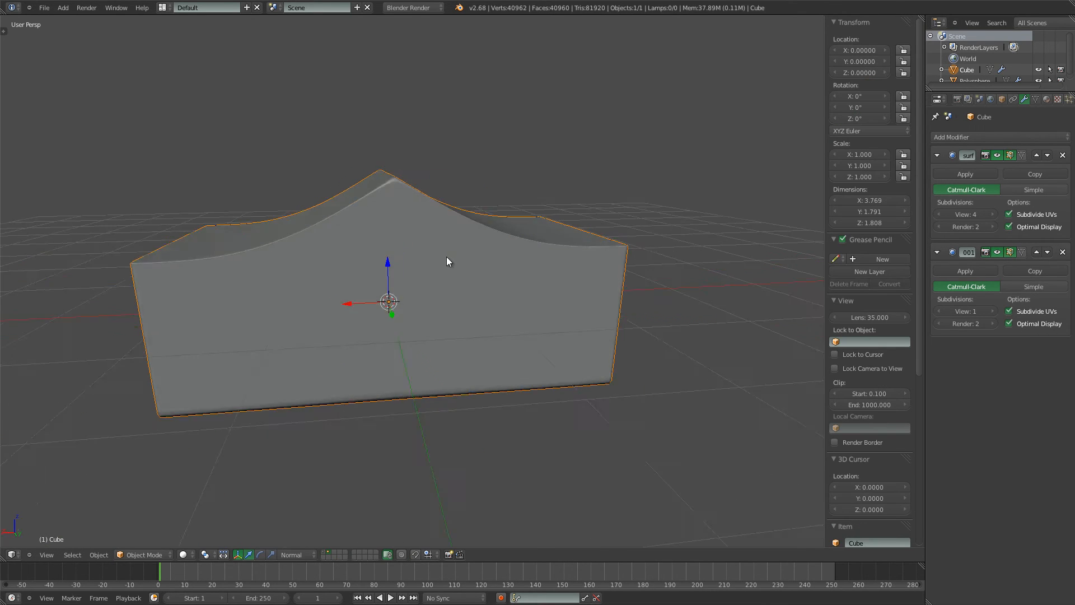
{"action": "left_click_drag", "start_coordinate": [445, 261], "coordinate": [457, 279]}
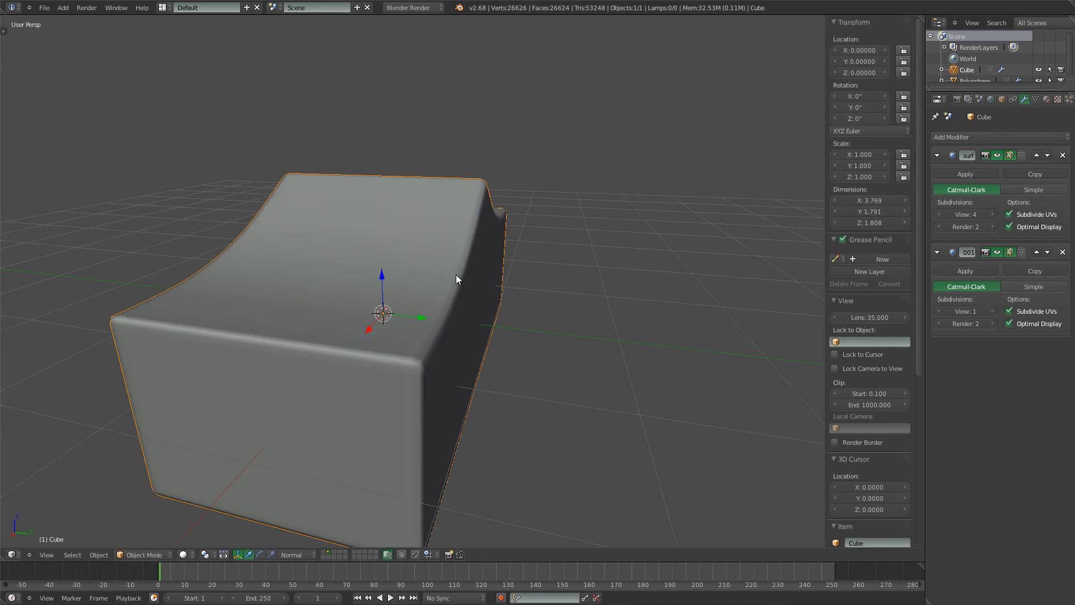
{"action": "left_click_drag", "start_coordinate": [456, 279], "coordinate": [449, 286]}
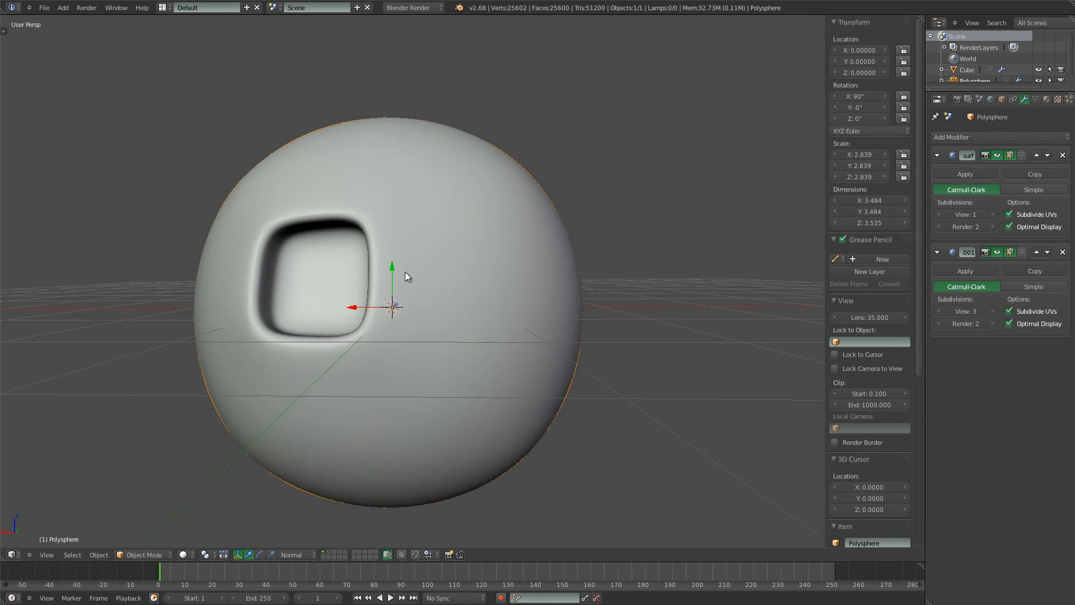
Edge-slide the loop around the square indent toward its rim and crease those rim edges
{"action": "left_click_drag", "start_coordinate": [405, 276], "coordinate": [471, 290]}
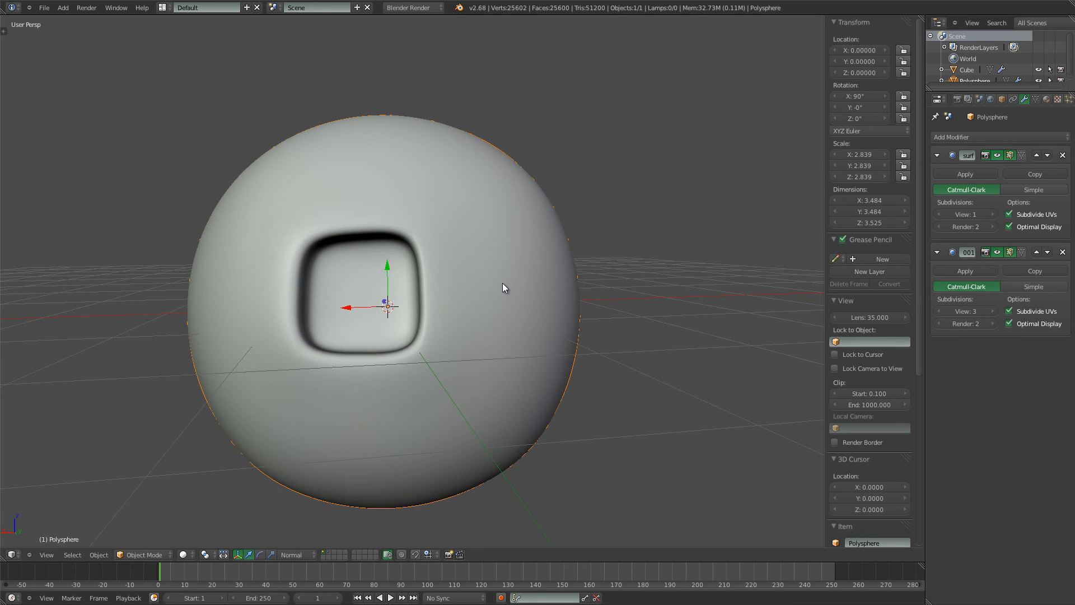
{"action": "key", "text": "Tab"}
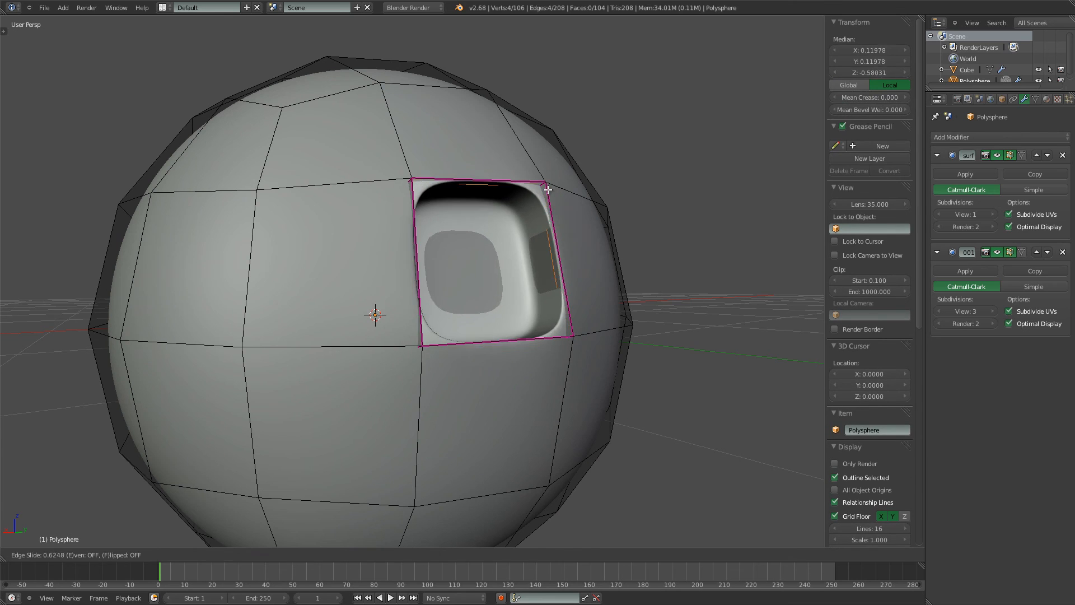
{"action": "key", "text": "Tab"}
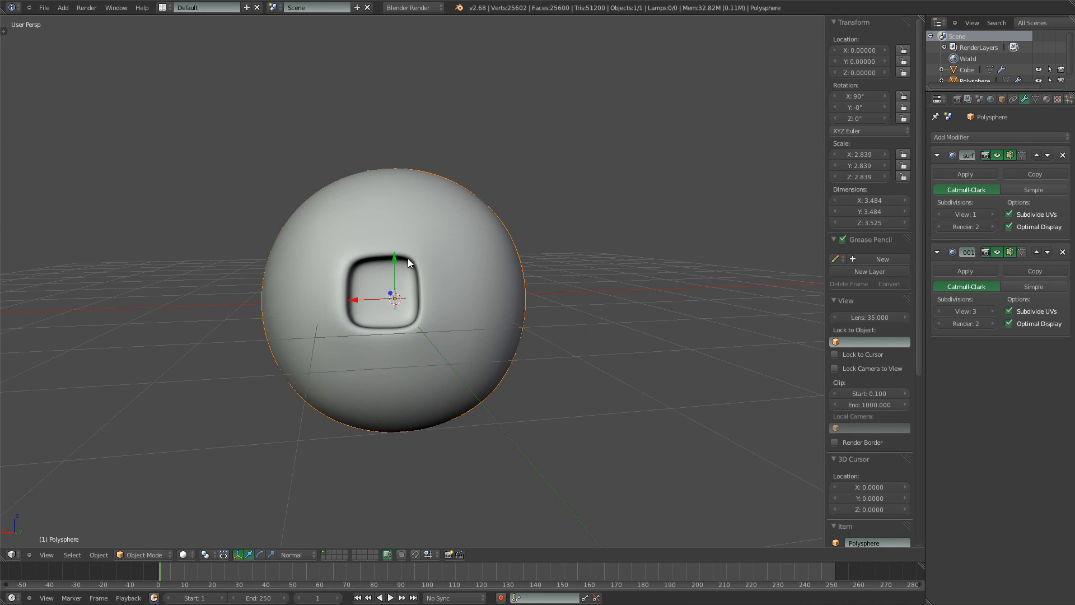
{"action": "key", "text": "Tab"}
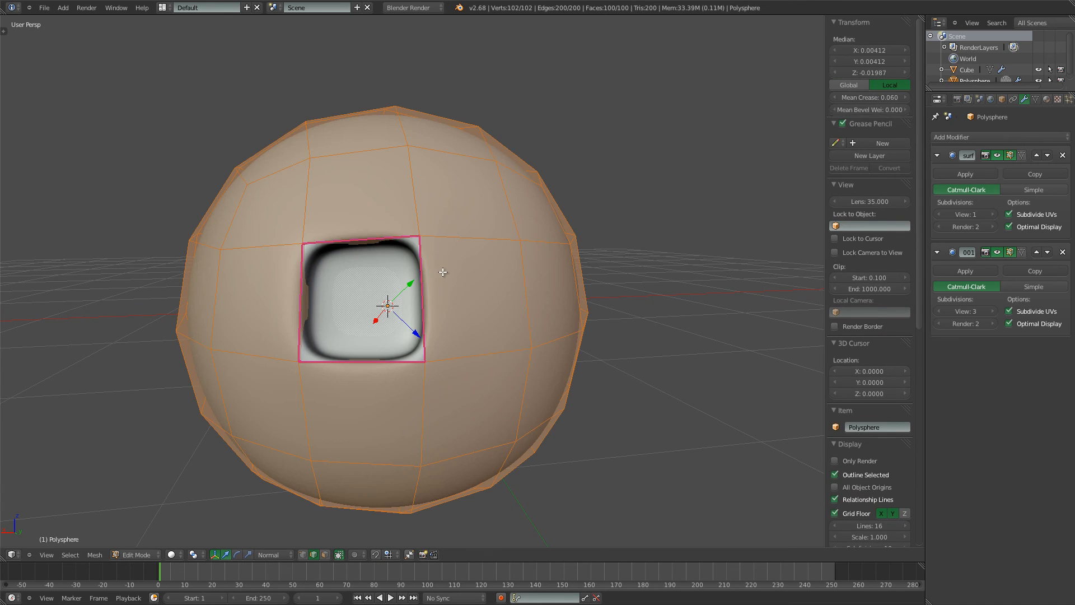